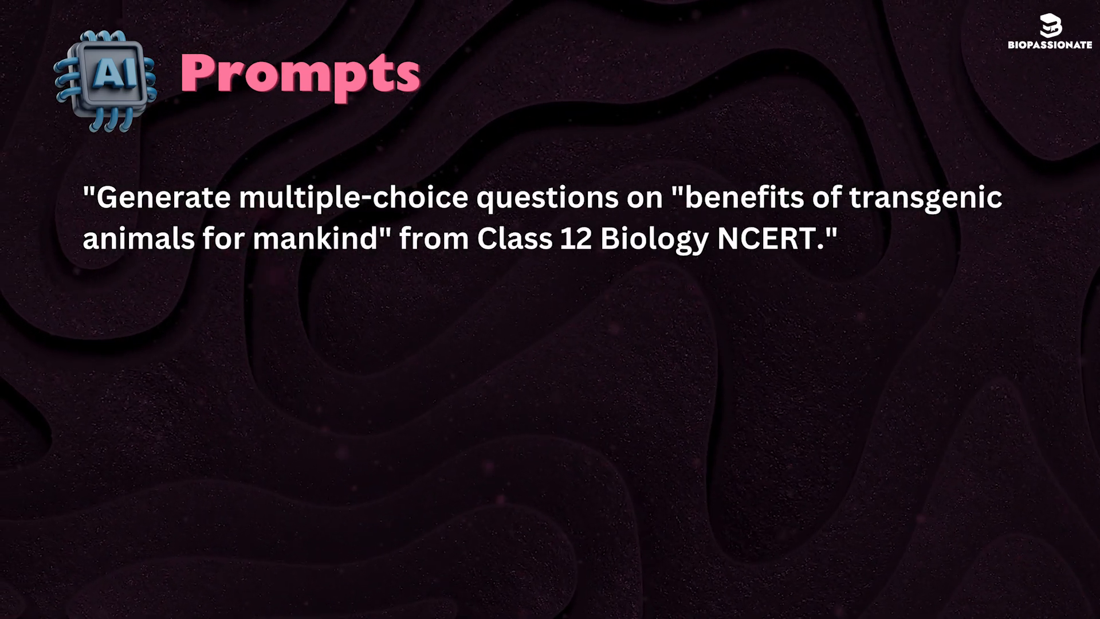
# Open ChatGPT in a new Firefox tab using the chatgpt shortcut tile
pyautogui.write('"Create assertion-reason questions fro')
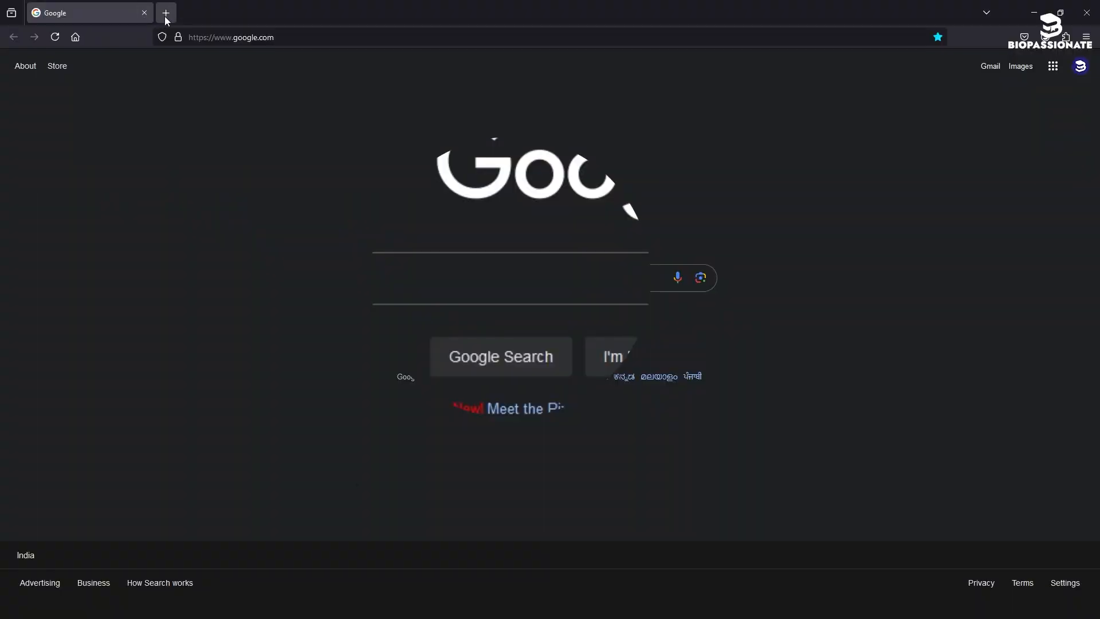
pyautogui.click(165, 13)
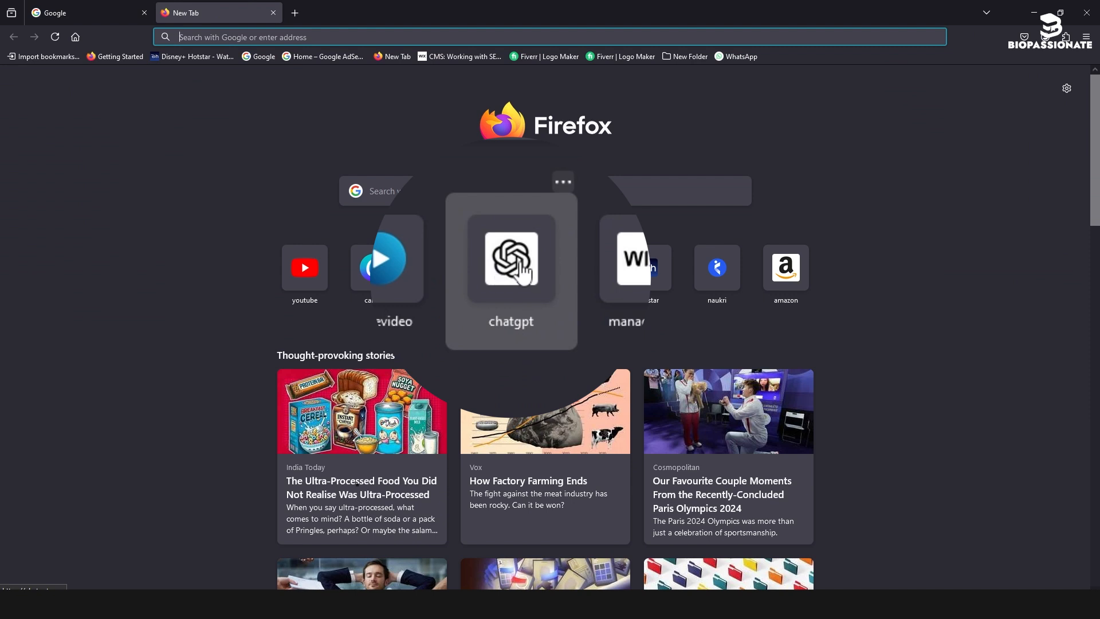
pyautogui.click(511, 260)
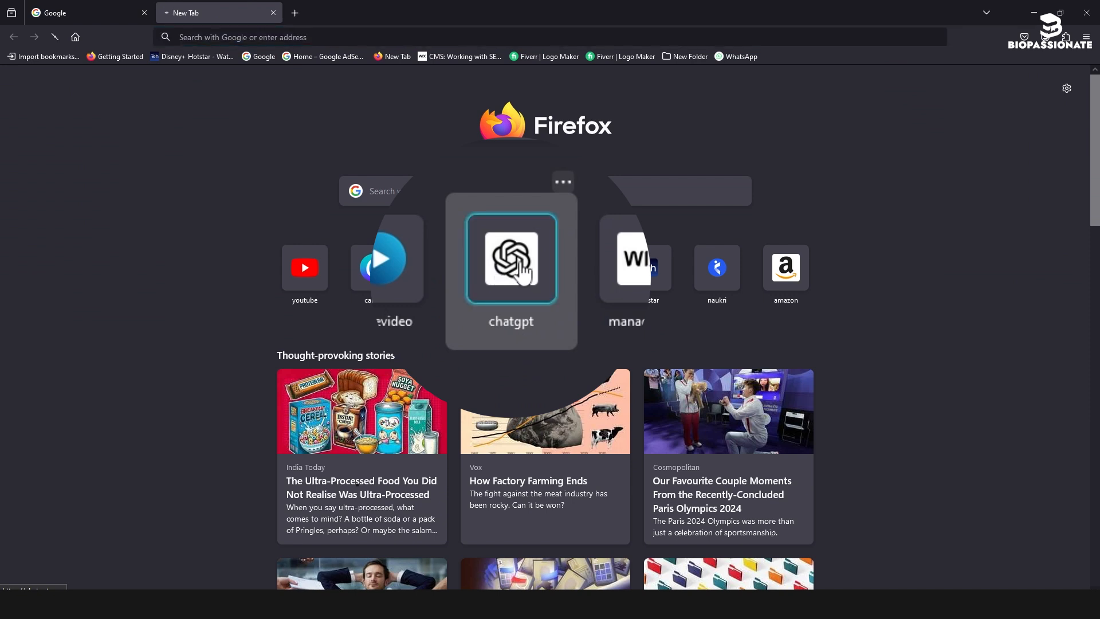
pyautogui.click(512, 261)
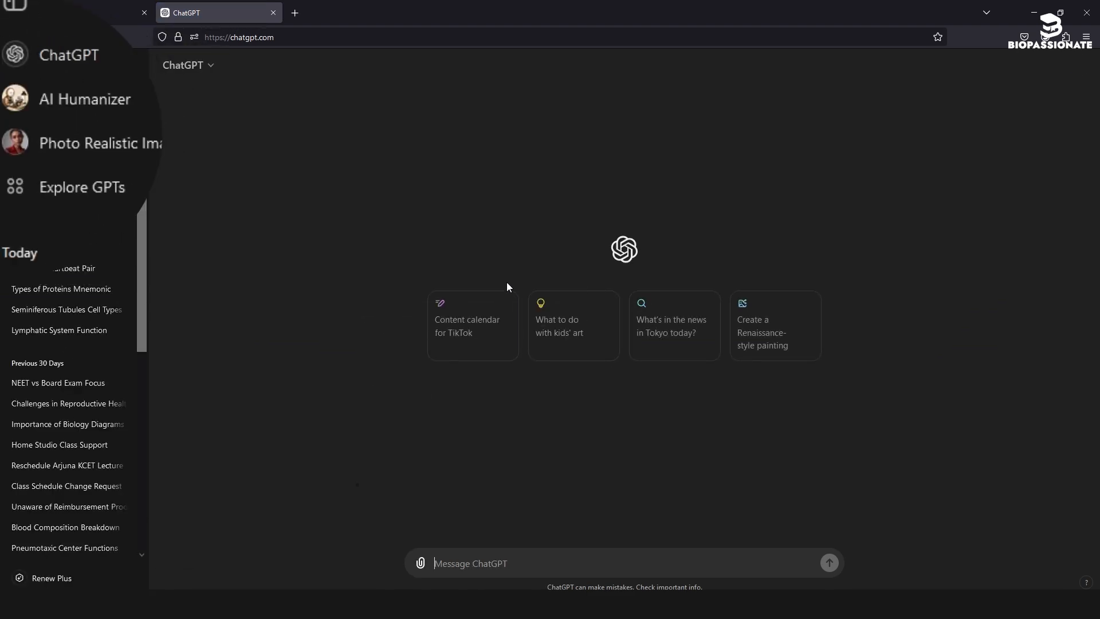
pyautogui.moveTo(192, 178)
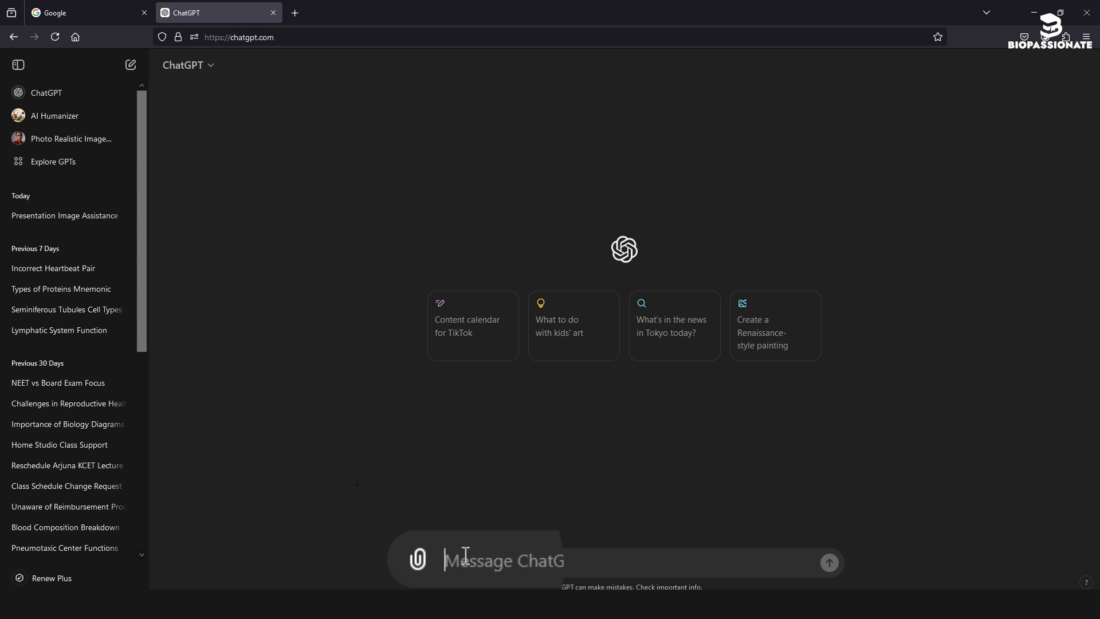
# Upload the RH NCERT page image from the Desktop as a ChatGPT attachment
pyautogui.click(417, 560)
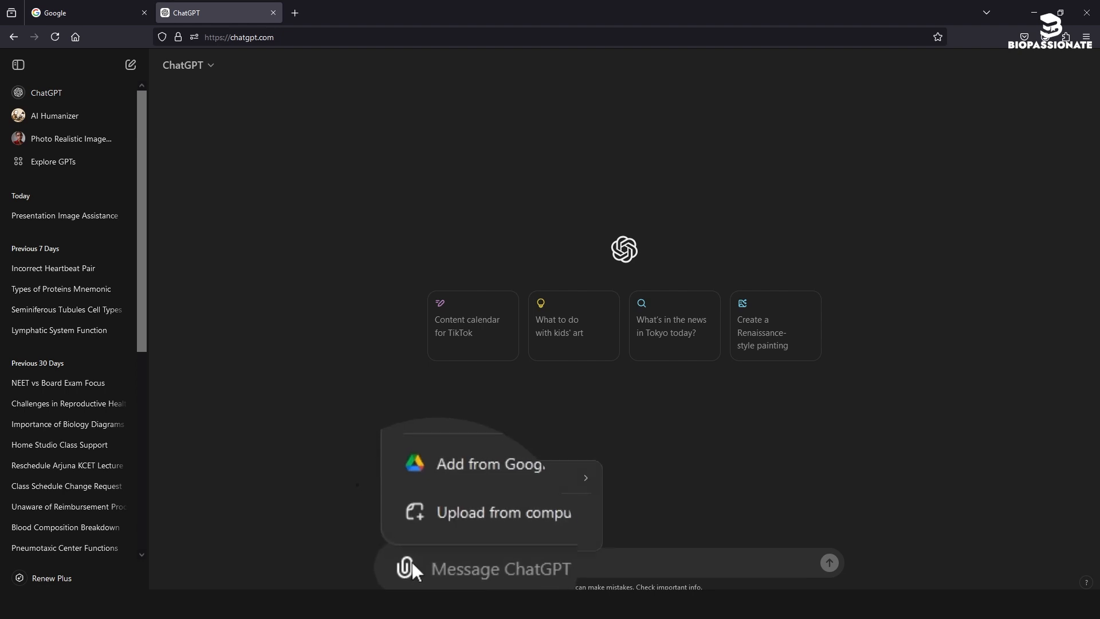
pyautogui.click(503, 513)
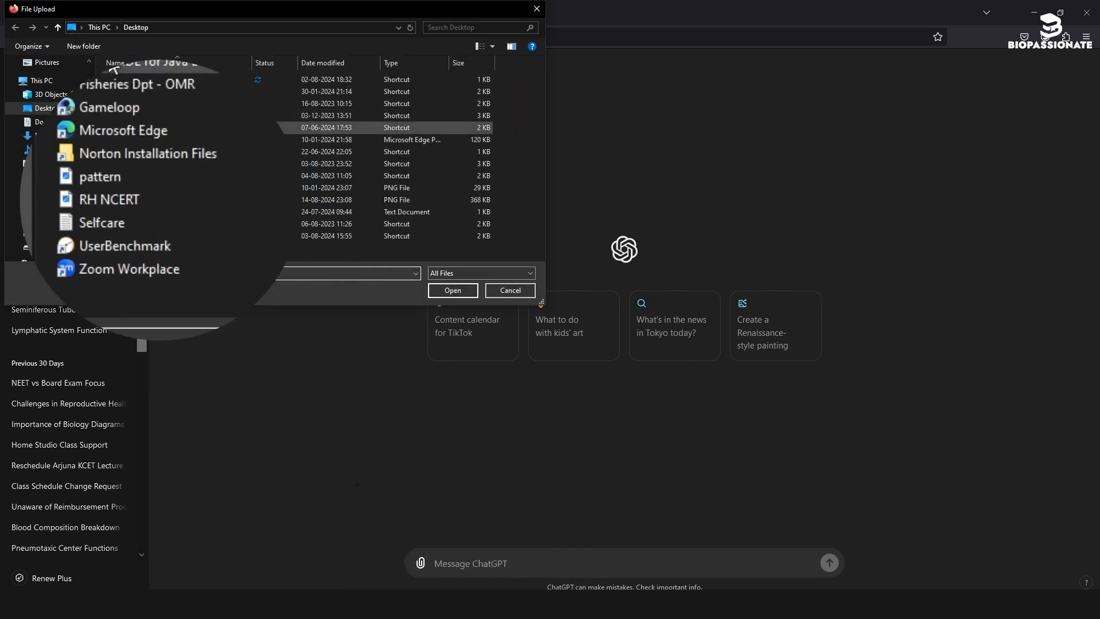
pyautogui.moveTo(110, 220)
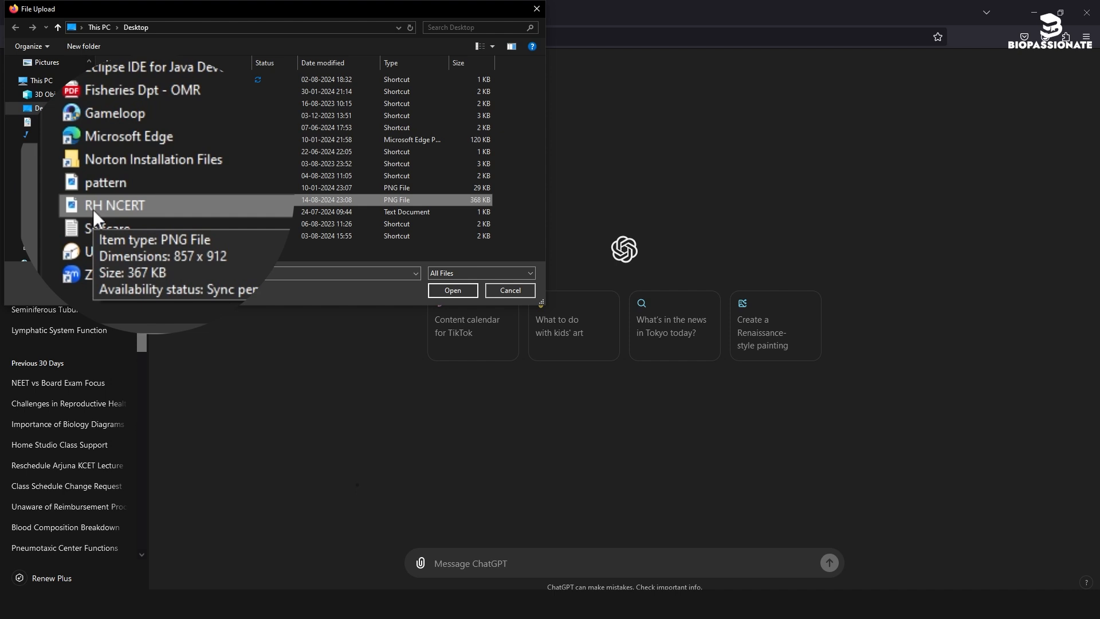
pyautogui.click(453, 291)
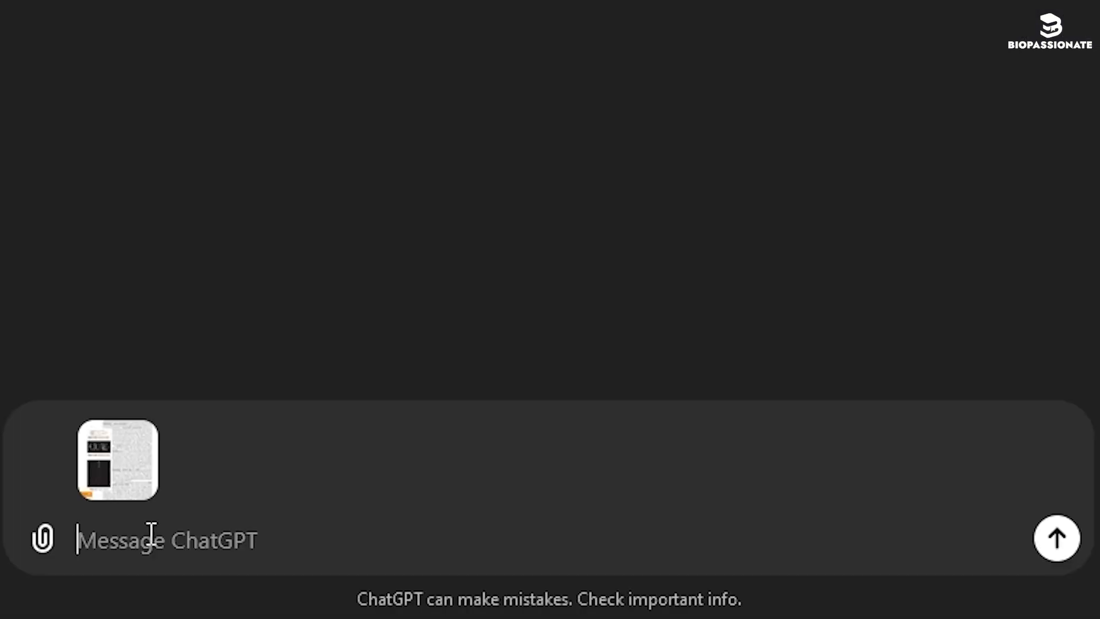
pyautogui.moveTo(559, 549)
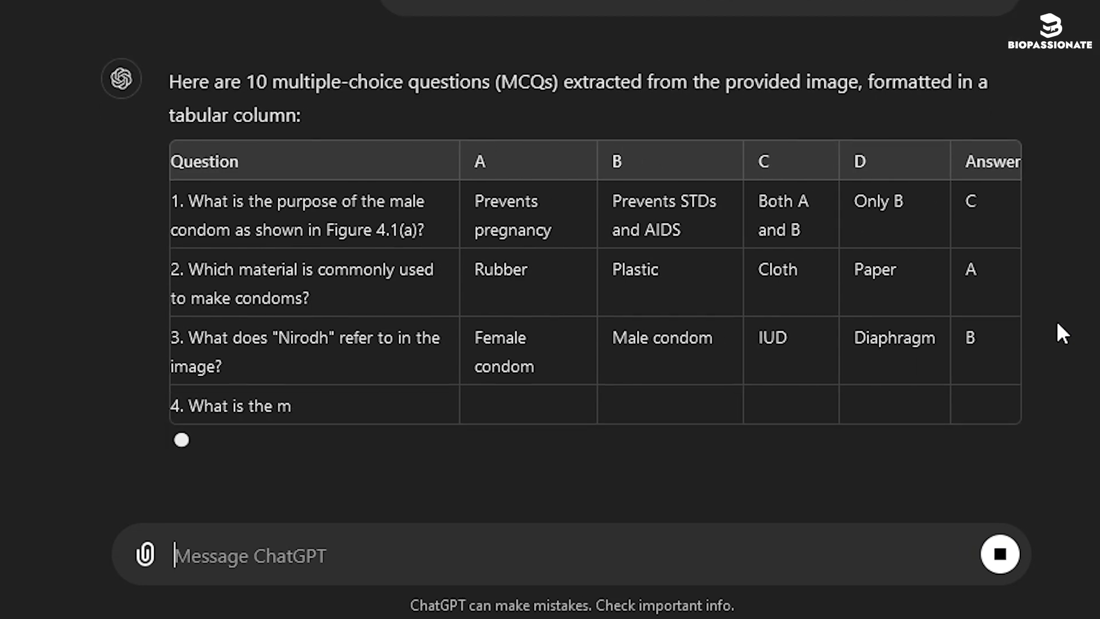
# Scroll through and select the ten-question contraception MCQ table with options and answers
pyautogui.scroll(-3)
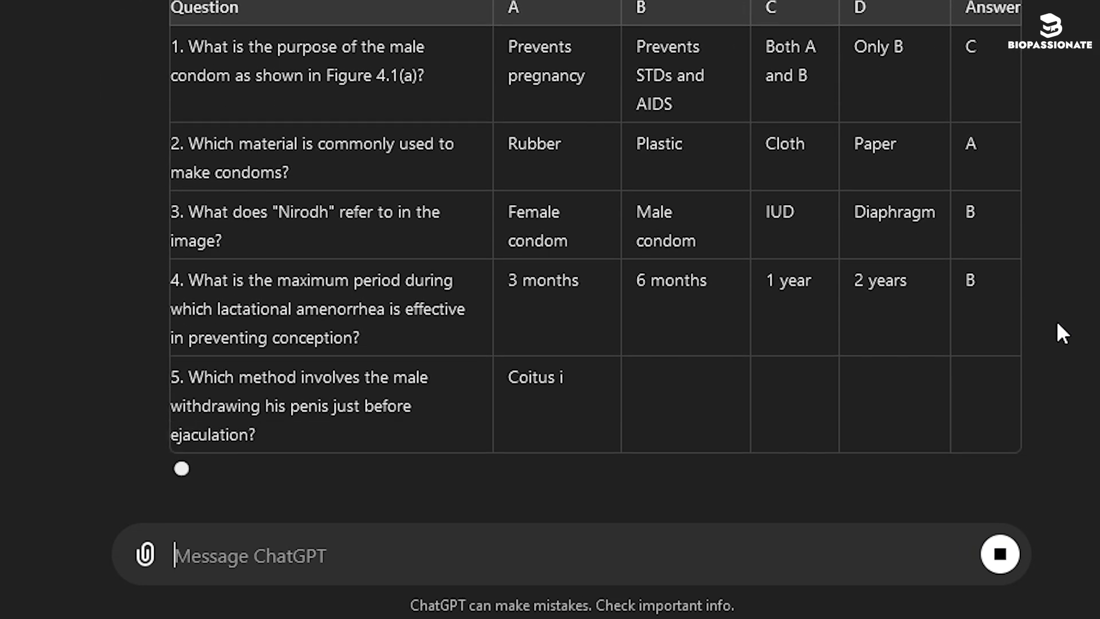
pyautogui.scroll(-3)
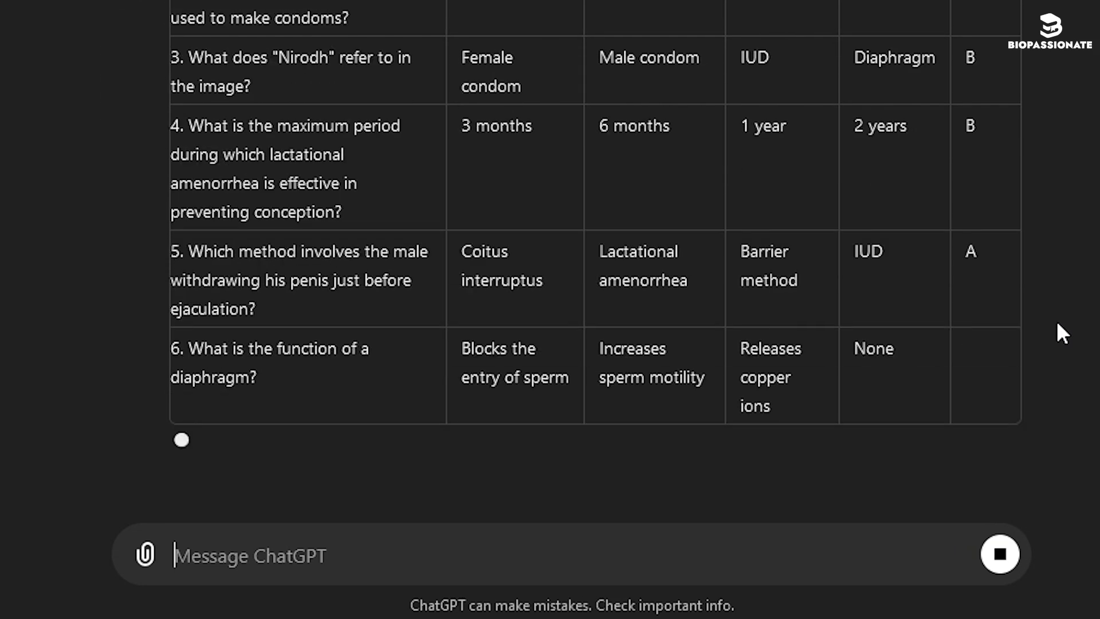
pyautogui.scroll(-3)
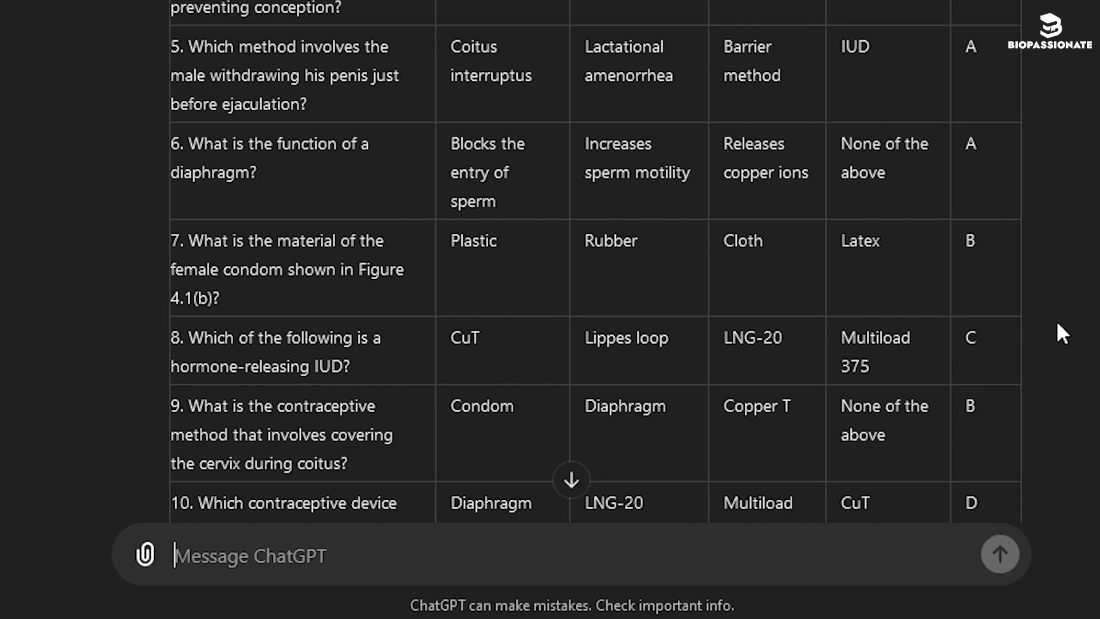
pyautogui.scroll(-3)
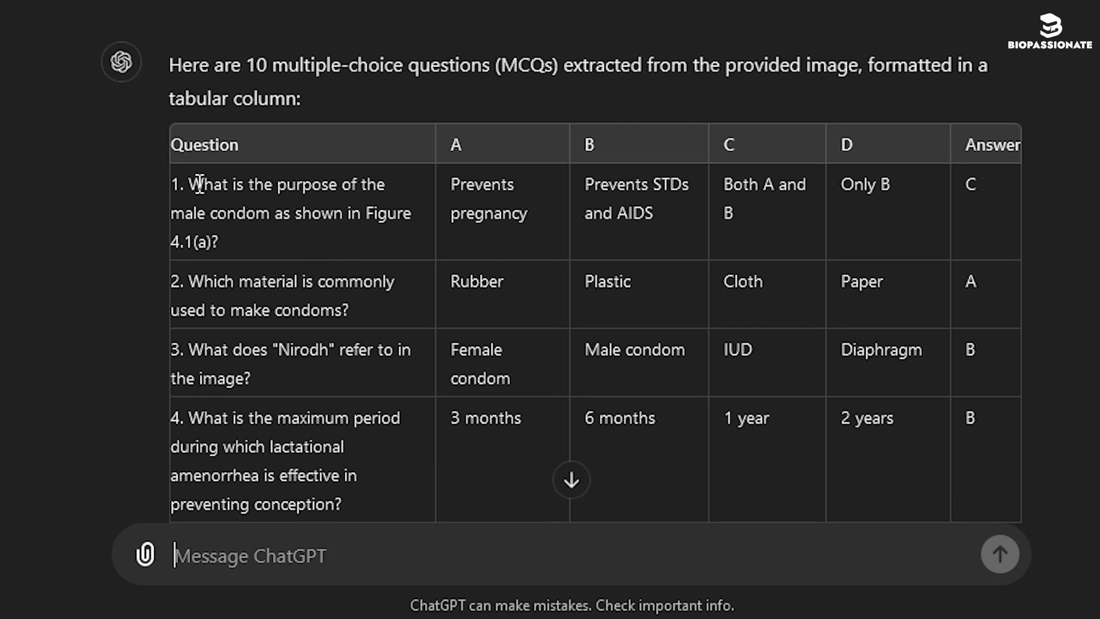
pyautogui.moveTo(995, 208)
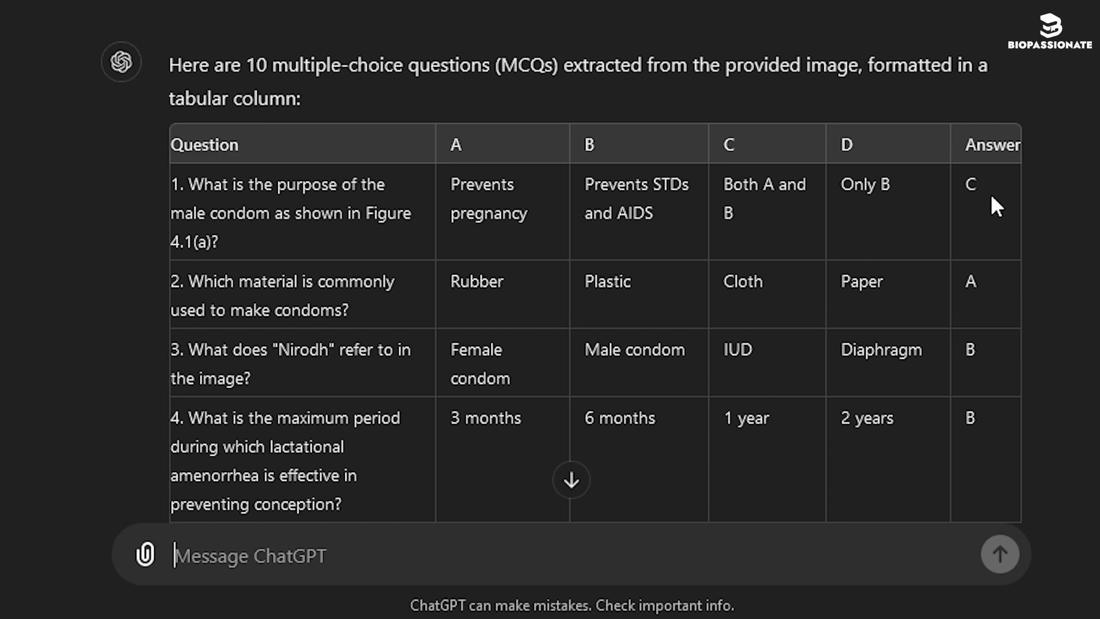
pyautogui.scroll(-3)
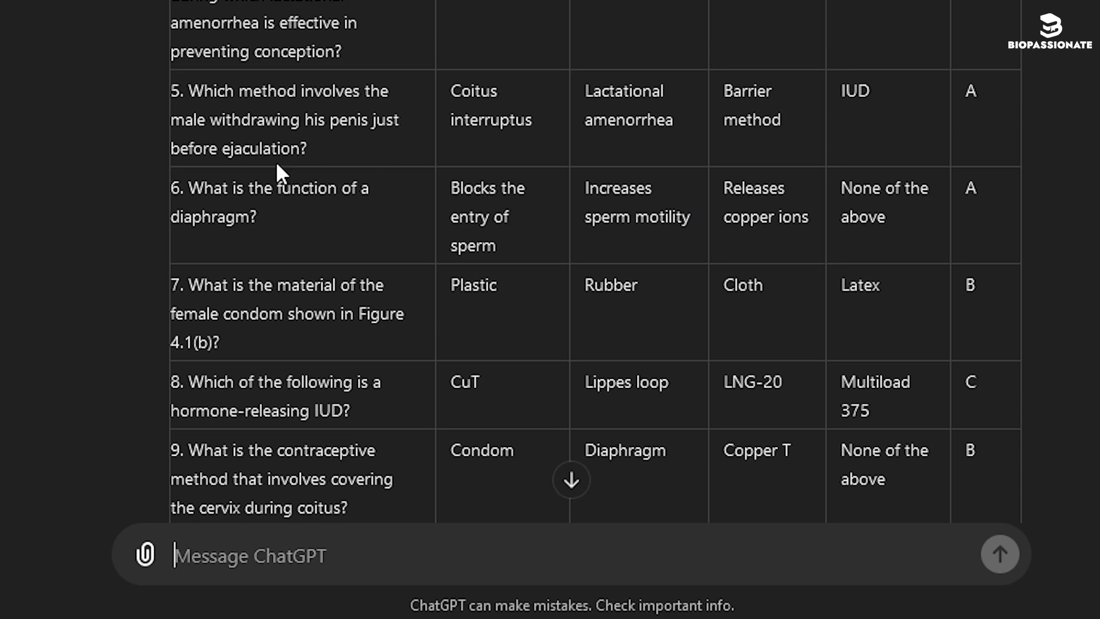
pyautogui.moveTo(193, 189)
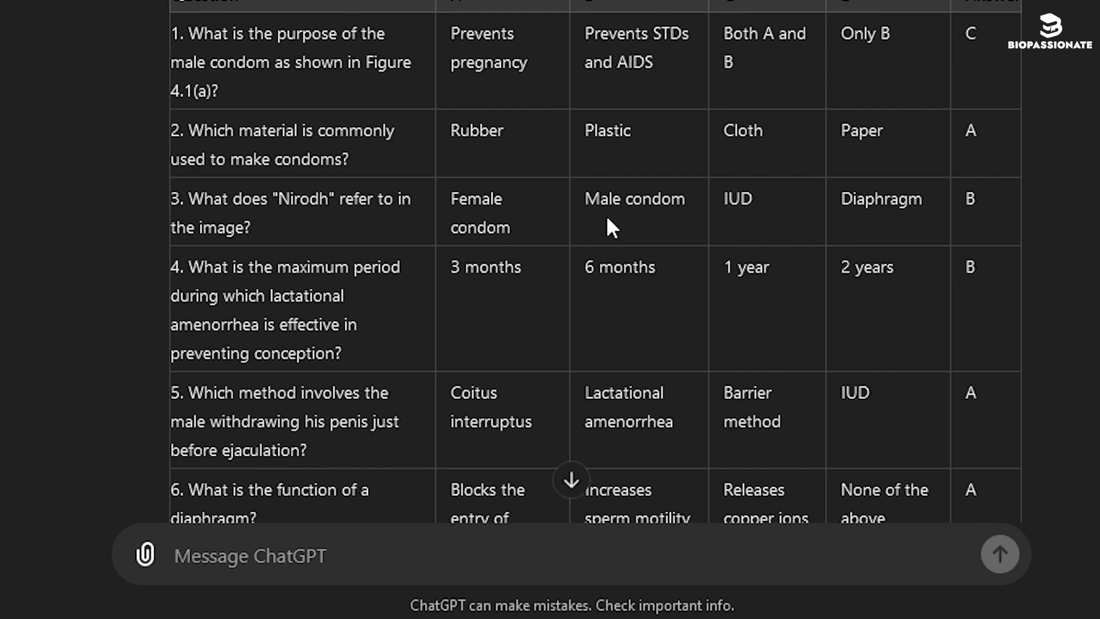
pyautogui.doubleClick(207, 35)
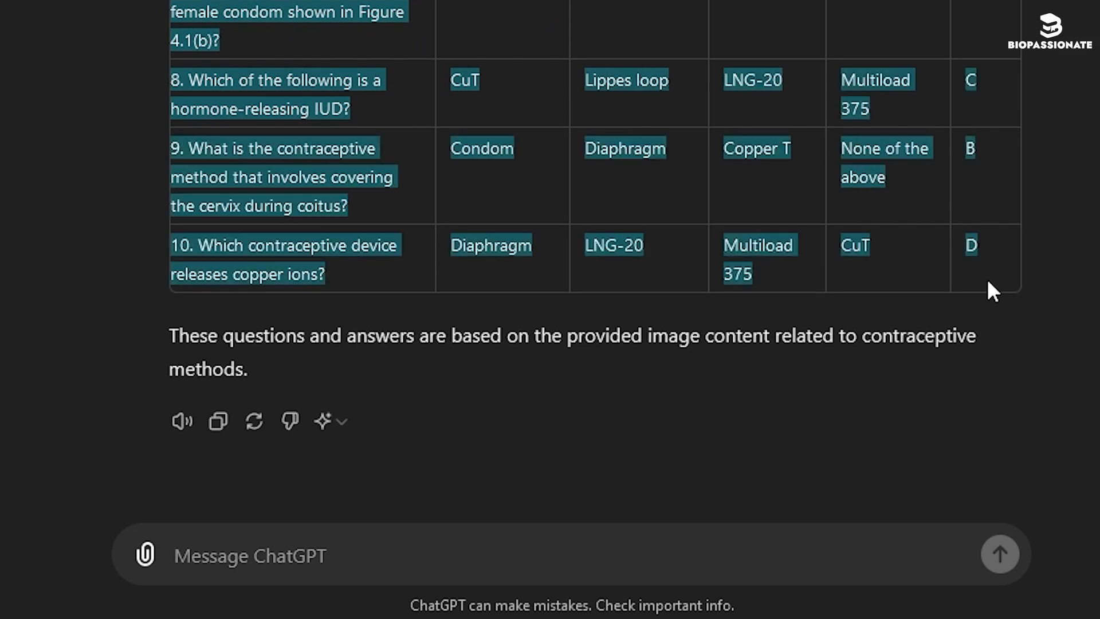
pyautogui.scroll(3)
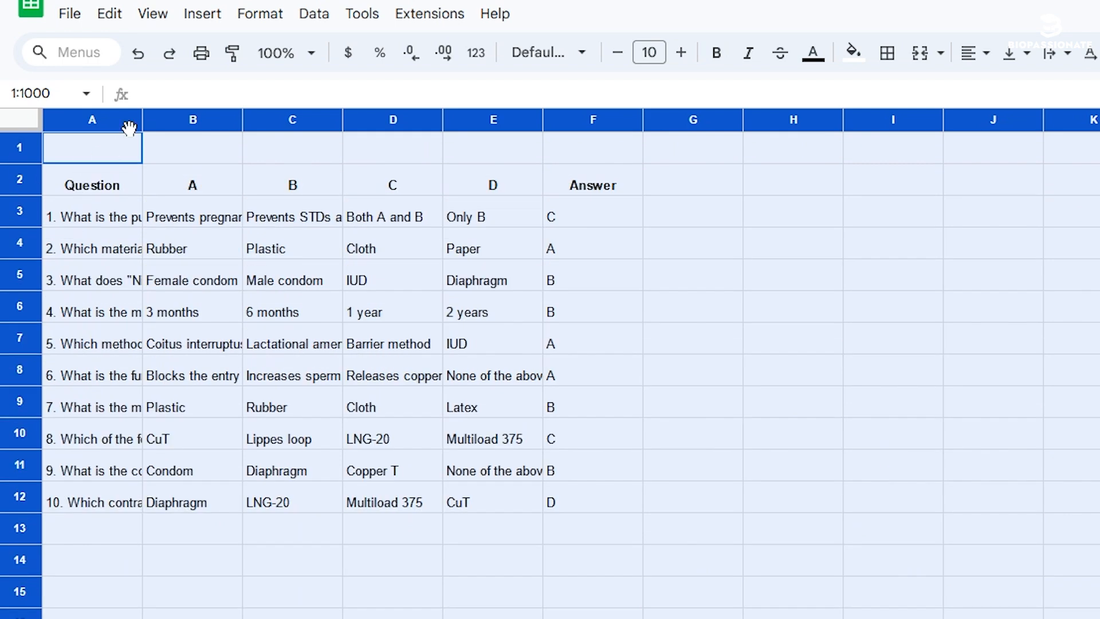
# Widen all the MCQ table columns by dragging a column header border
pyautogui.moveTo(149, 120); pyautogui.dragTo(167, 119)
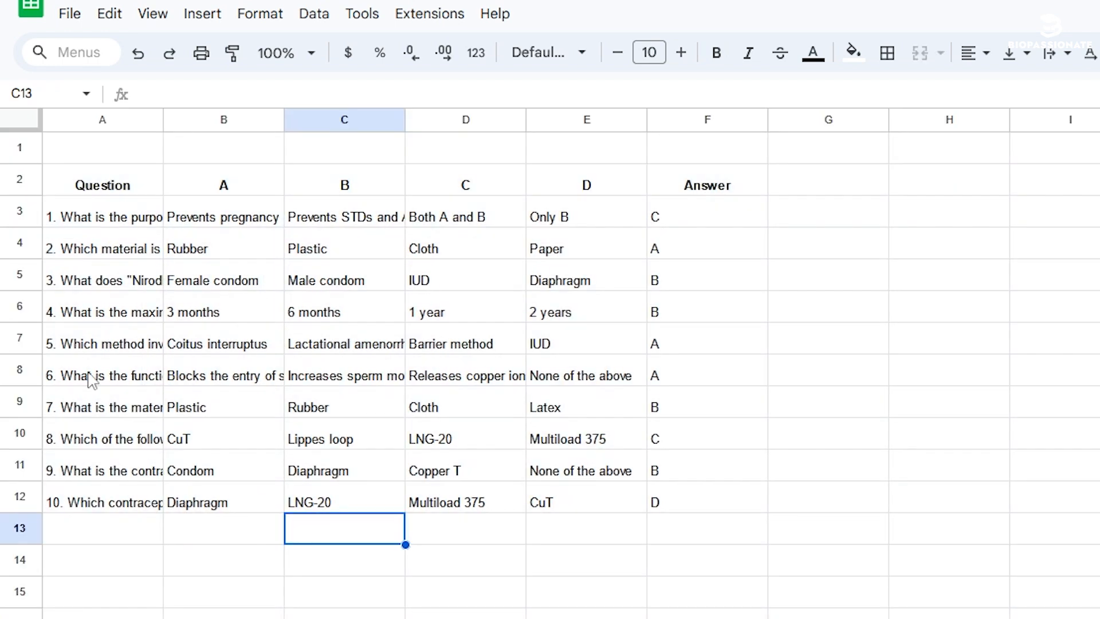
pyautogui.moveTo(526, 529)
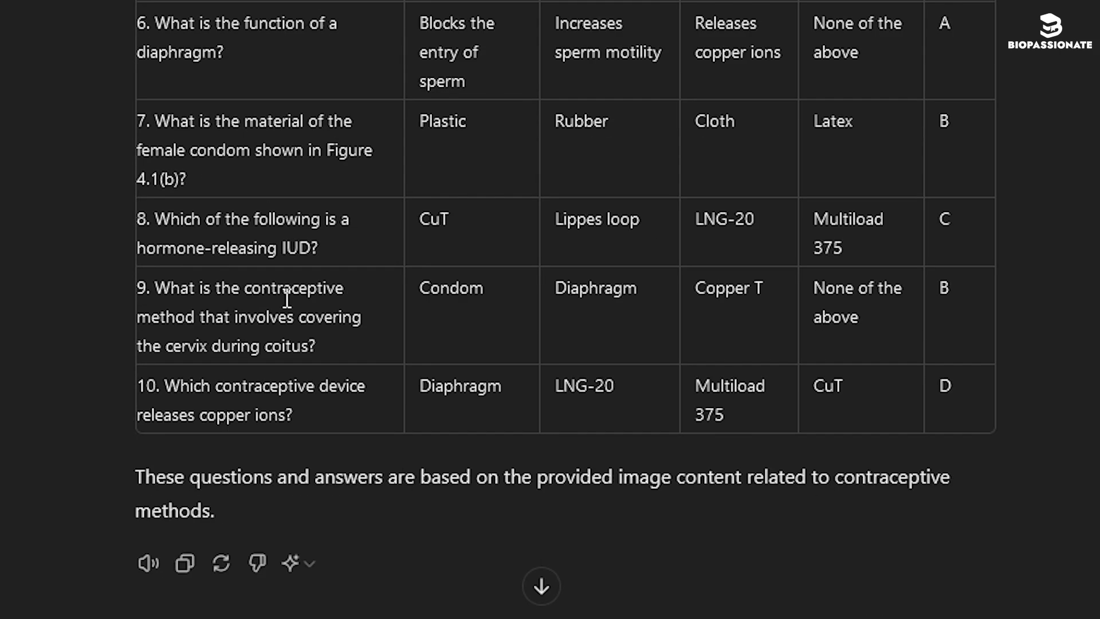
# Ask ChatGPT: 'Frame 5 assertion and reason type of questions from this image for NEET Exam'
pyautogui.scroll(-3)
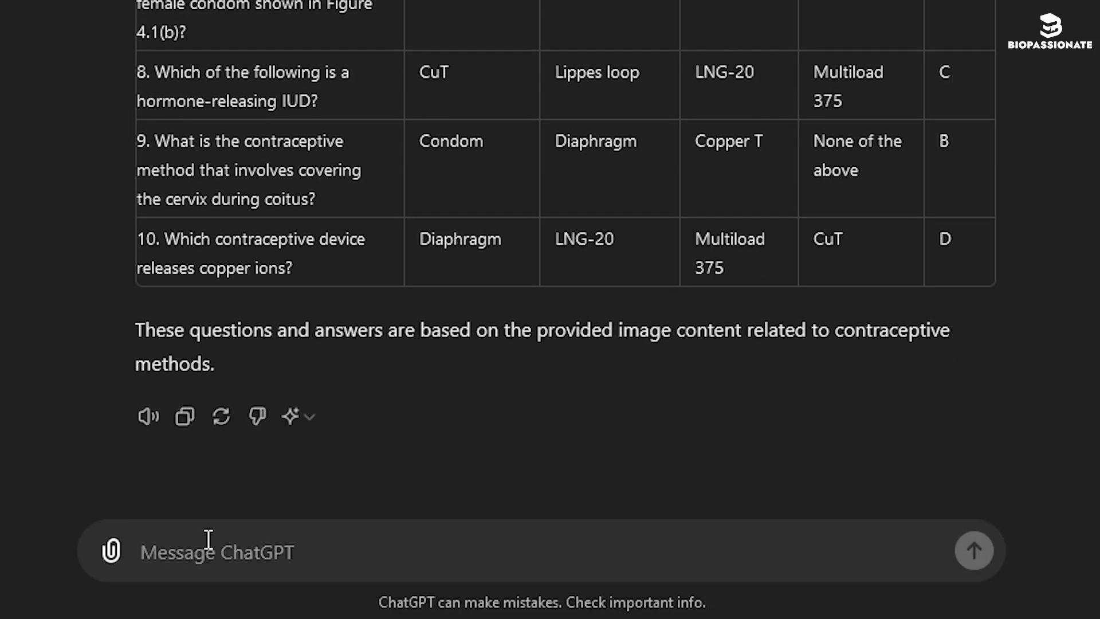
pyautogui.write('Frame 5 assertion and reason type of questions from this image for NEET Exam')
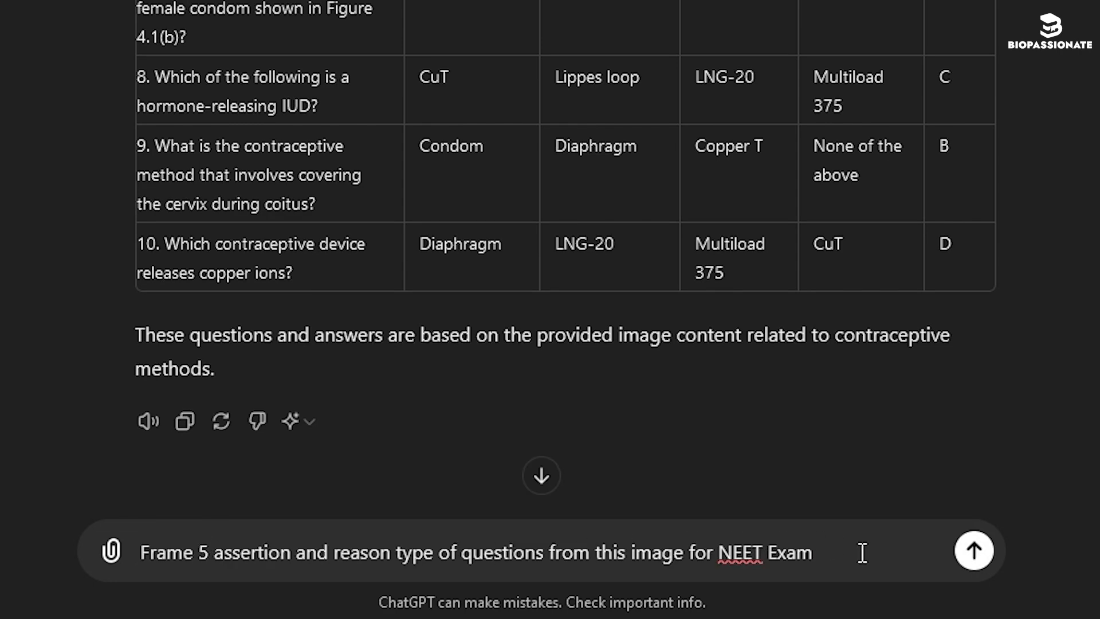
pyautogui.click(973, 550)
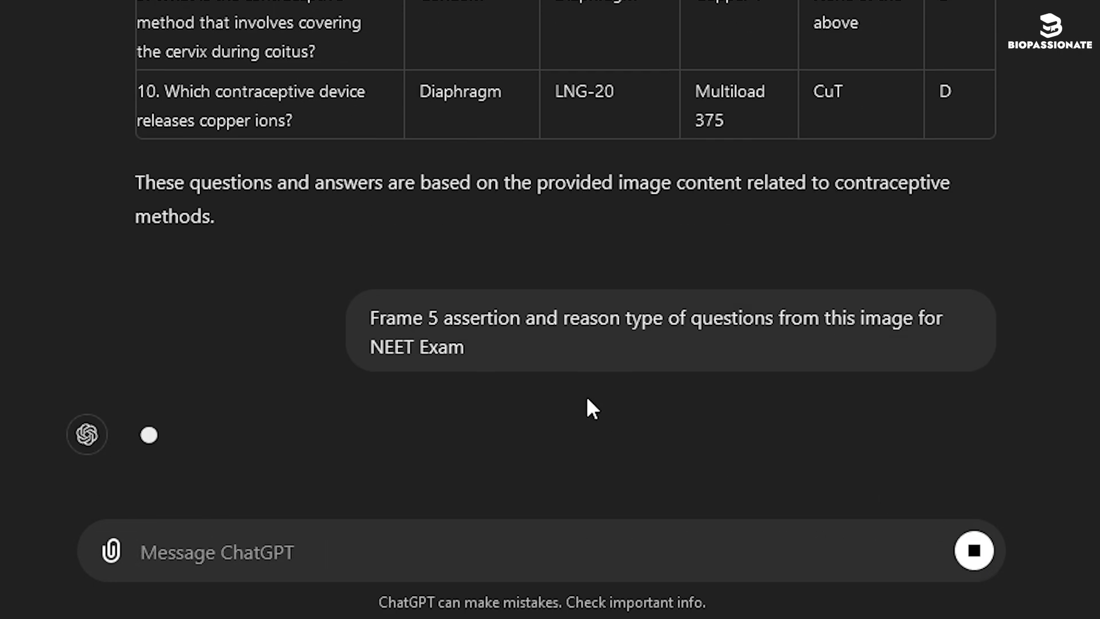
pyautogui.moveTo(583, 405)
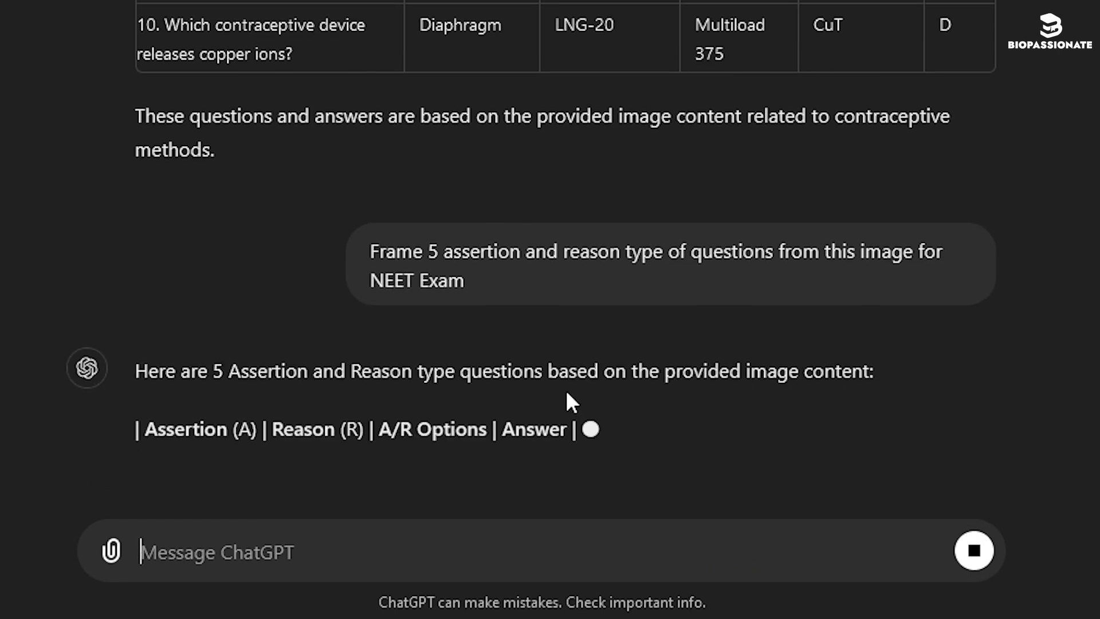
# Scroll through the five generated assertion-reason questions with their options and answers
pyautogui.scroll(-3)
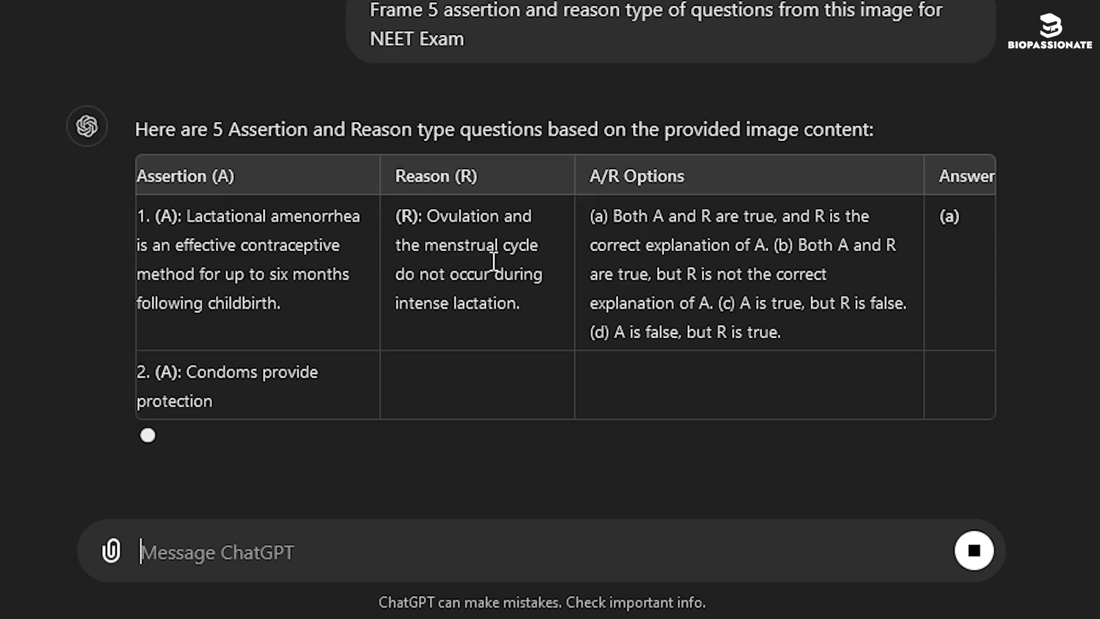
pyautogui.scroll(-3)
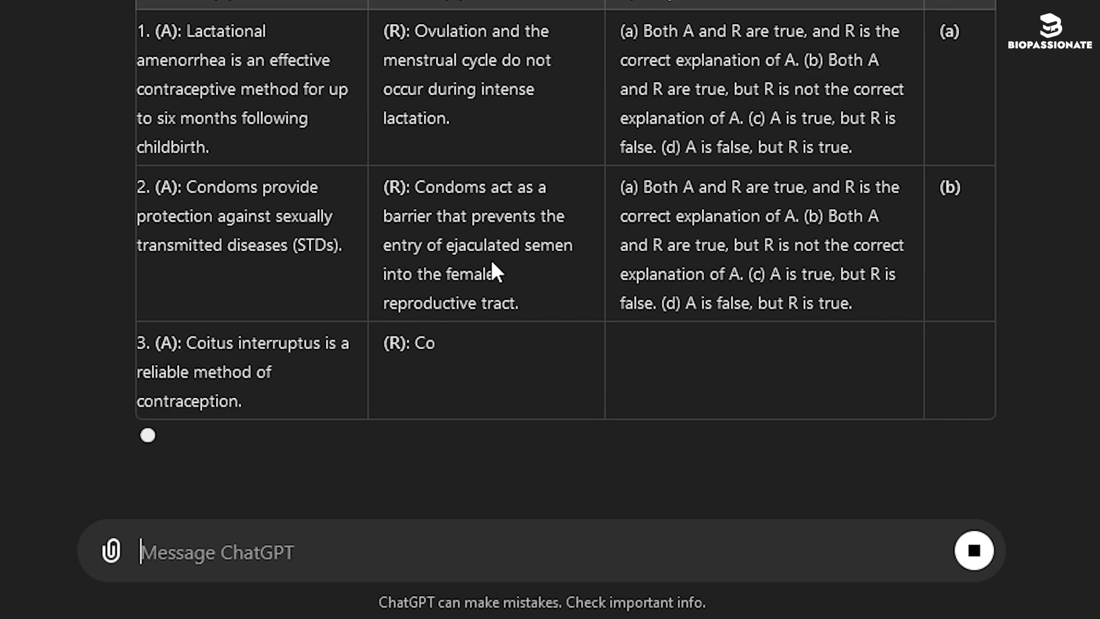
pyautogui.scroll(-3)
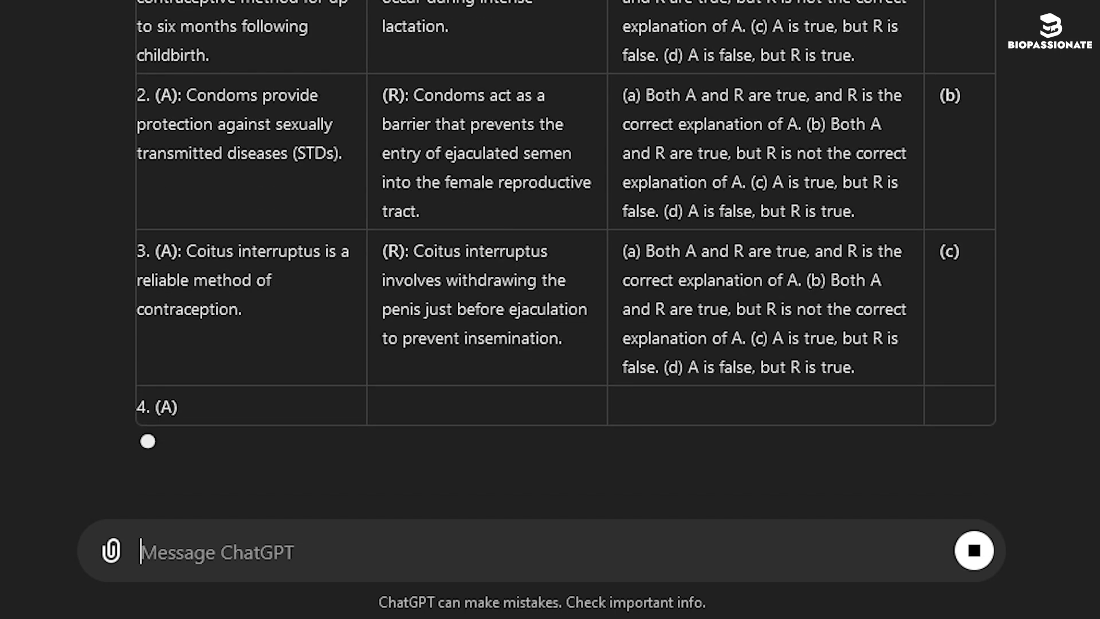
pyautogui.scroll(-3)
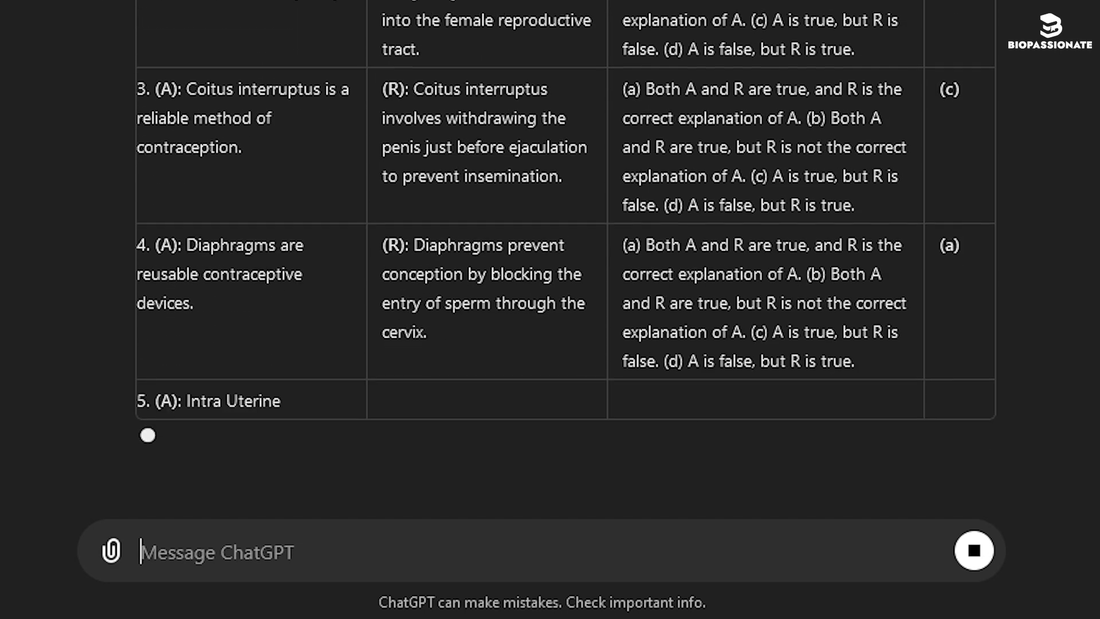
pyautogui.scroll(-3)
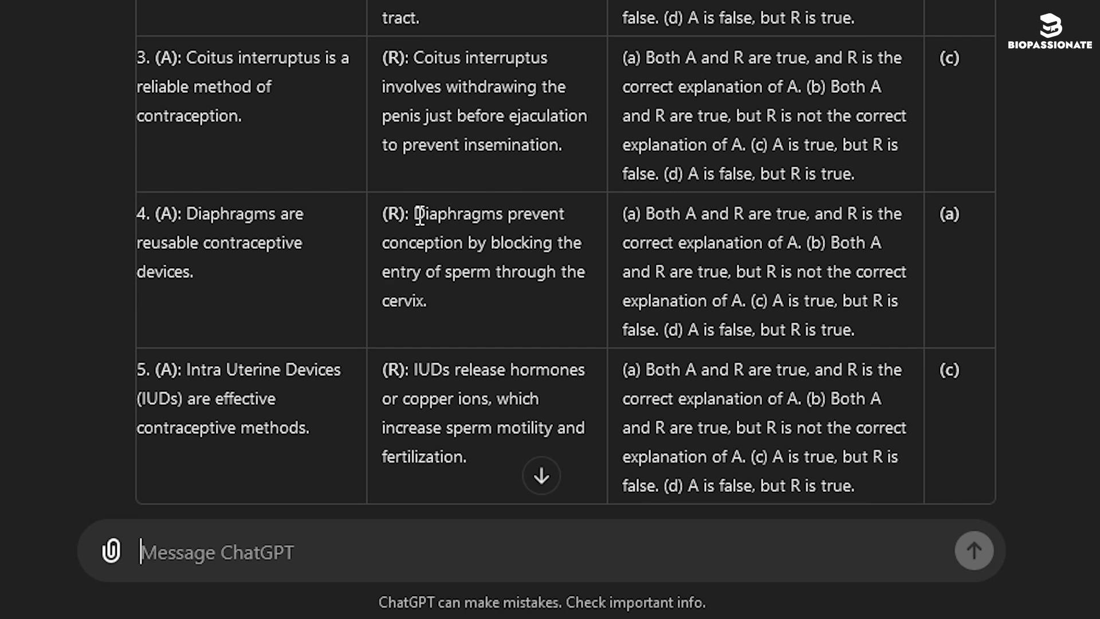
pyautogui.moveTo(375, 203)
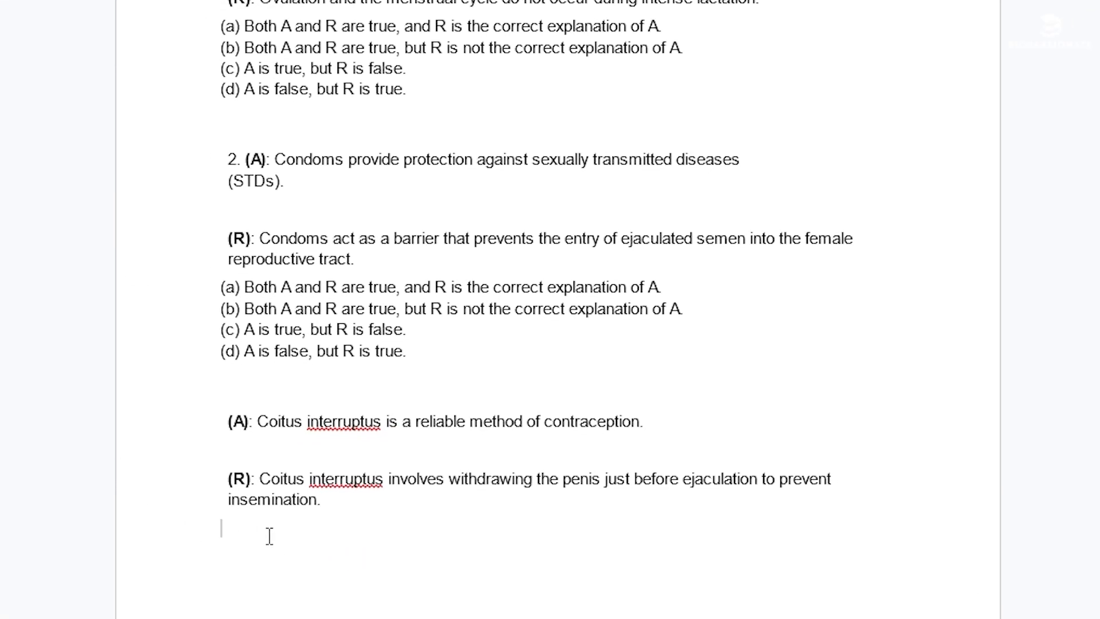
# Paste the (a)–(d) options under question 3 on coitus interruptus, one per line
pyautogui.write('(a) Both A and R are true, and R is the correct explanation of A. (b) Both A and R are true, but R is not the correct explanation of A. (c) A is true, but R is false. (d) A is false, but R is true.')
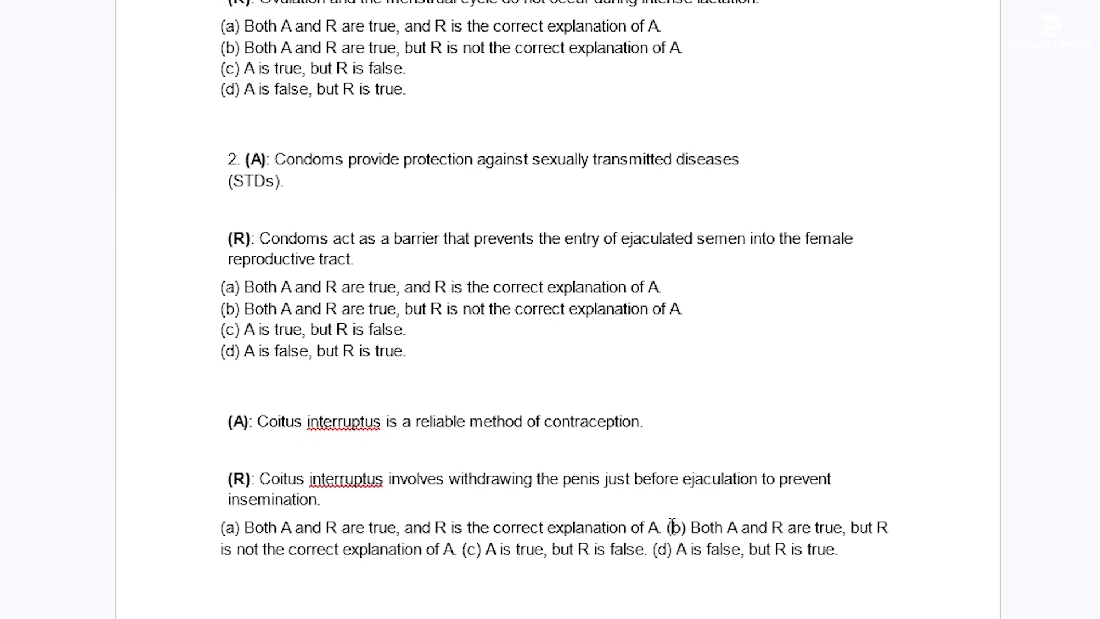
pyautogui.scroll(-3)
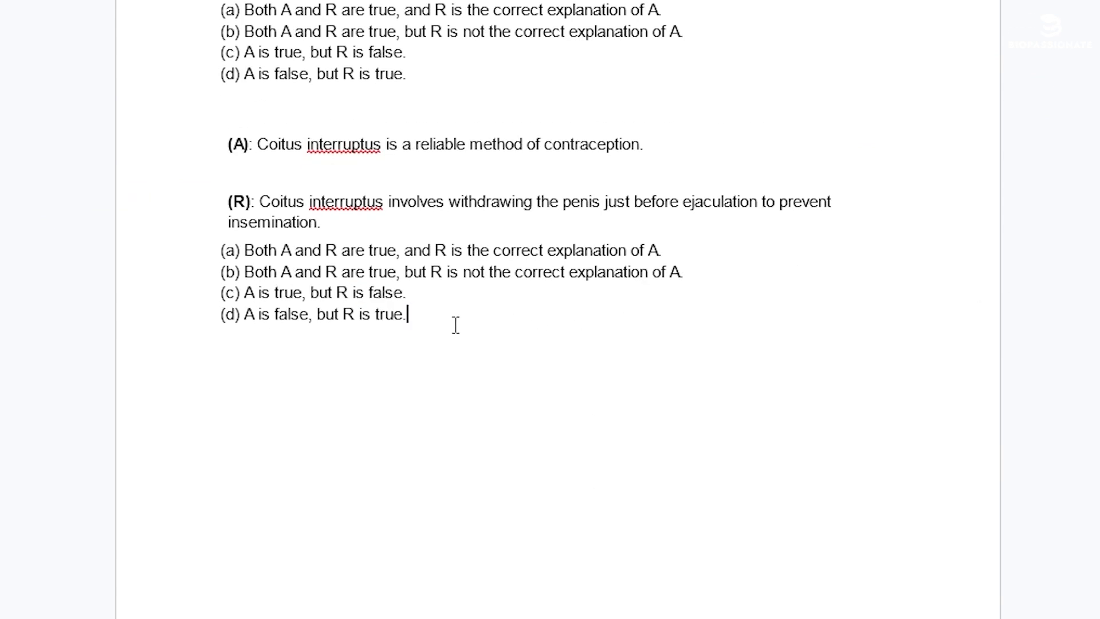
pyautogui.scroll(-3)
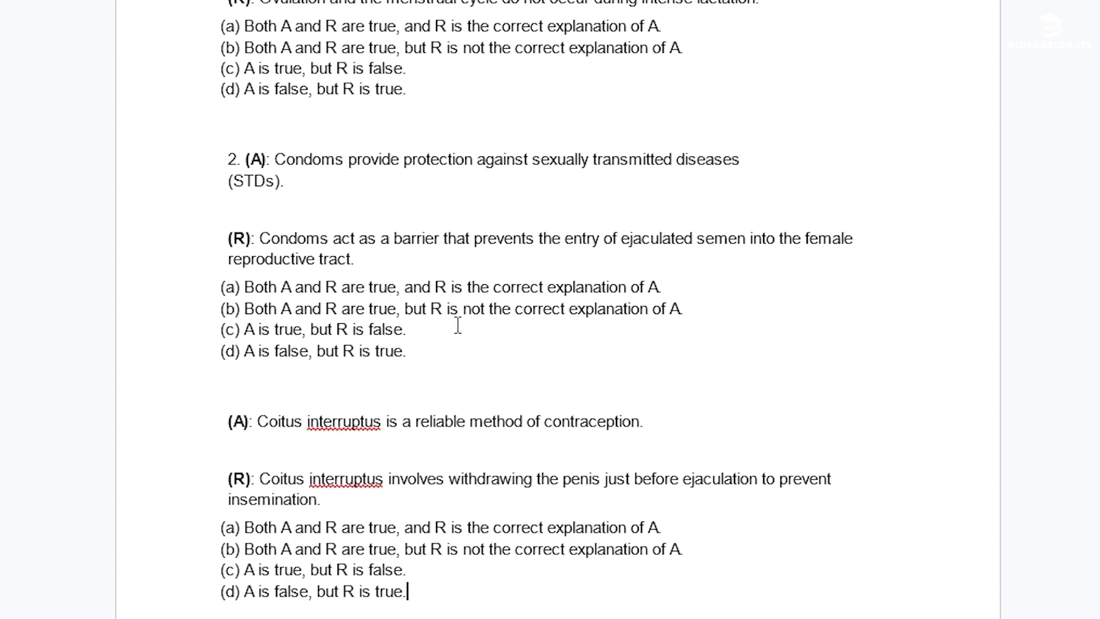